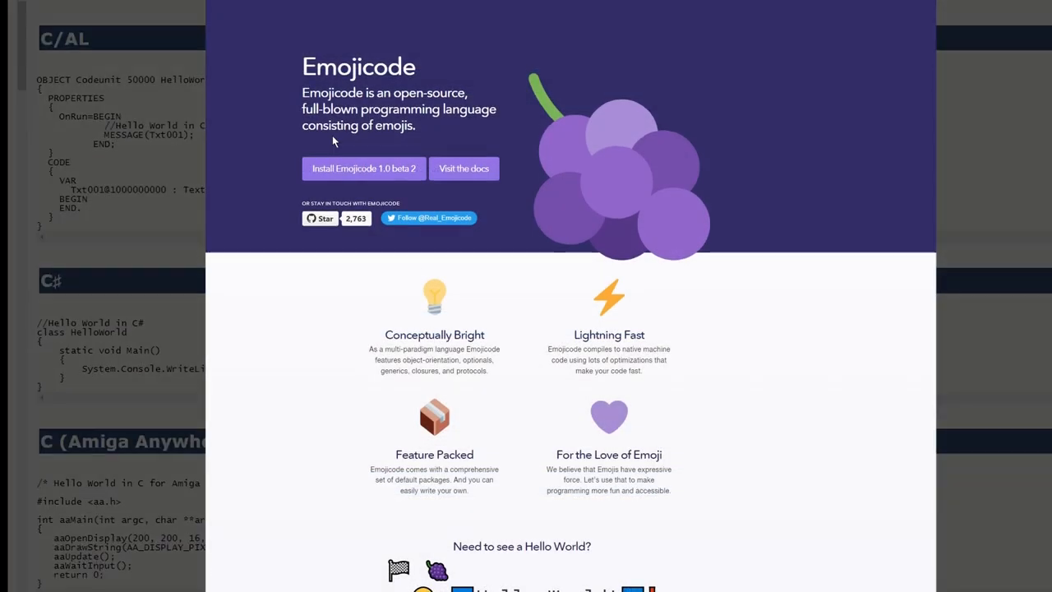
# Scroll down the navigation pane through the Hello World folder's nested New folders.
pyautogui.scroll(-3)
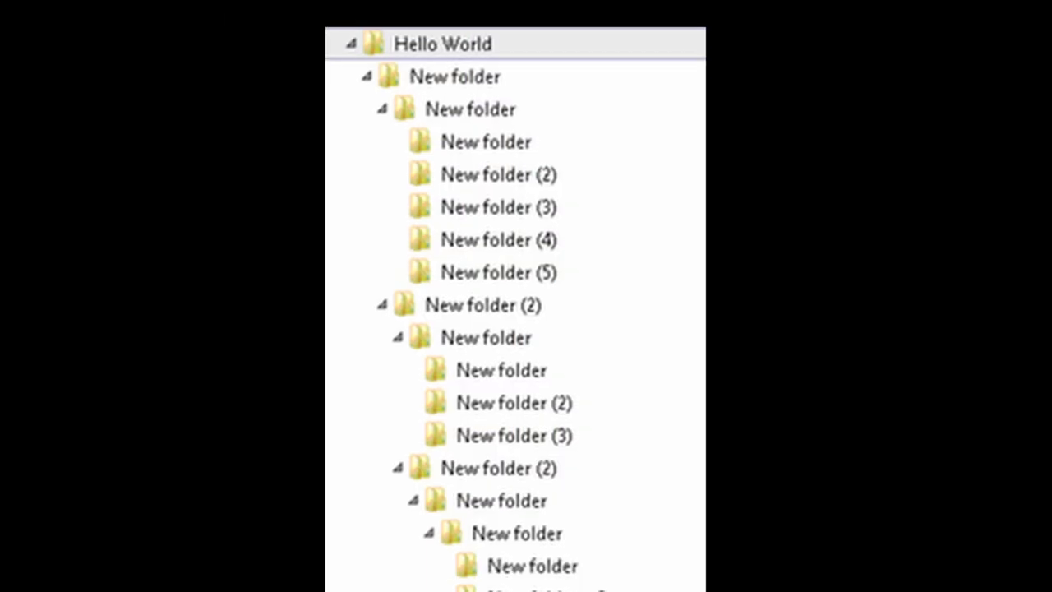
pyautogui.scroll(-3)
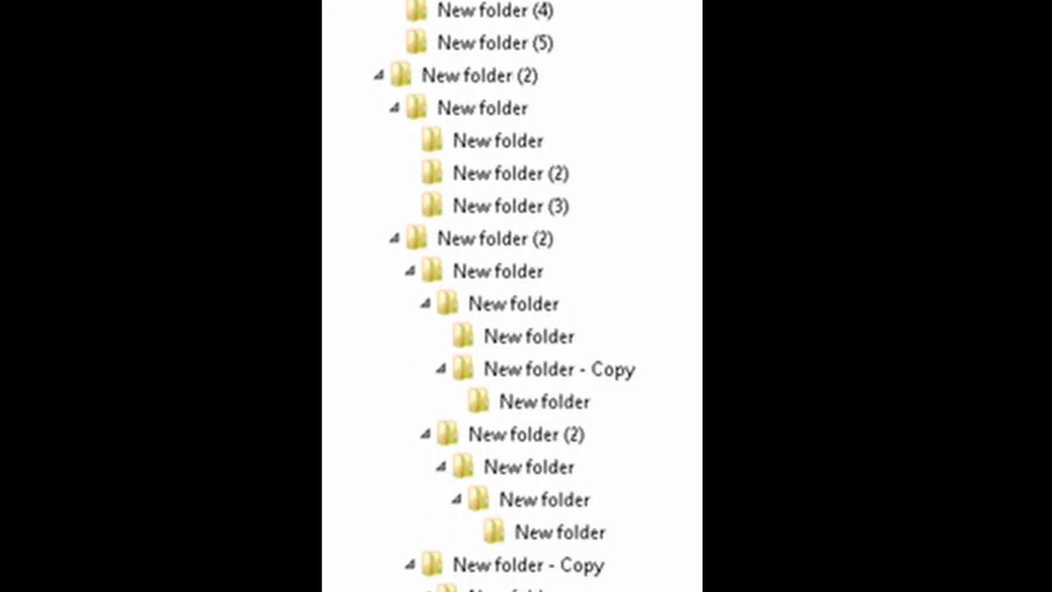
pyautogui.scroll(-3)
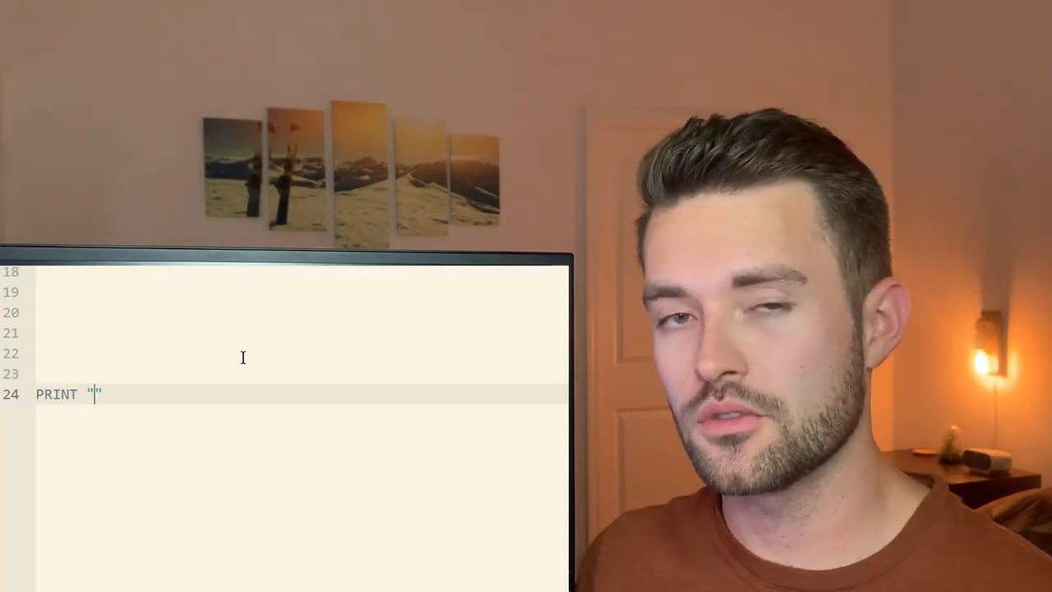
# Complete line 24 as PRINT "my human understands me".
pyautogui.write('my')
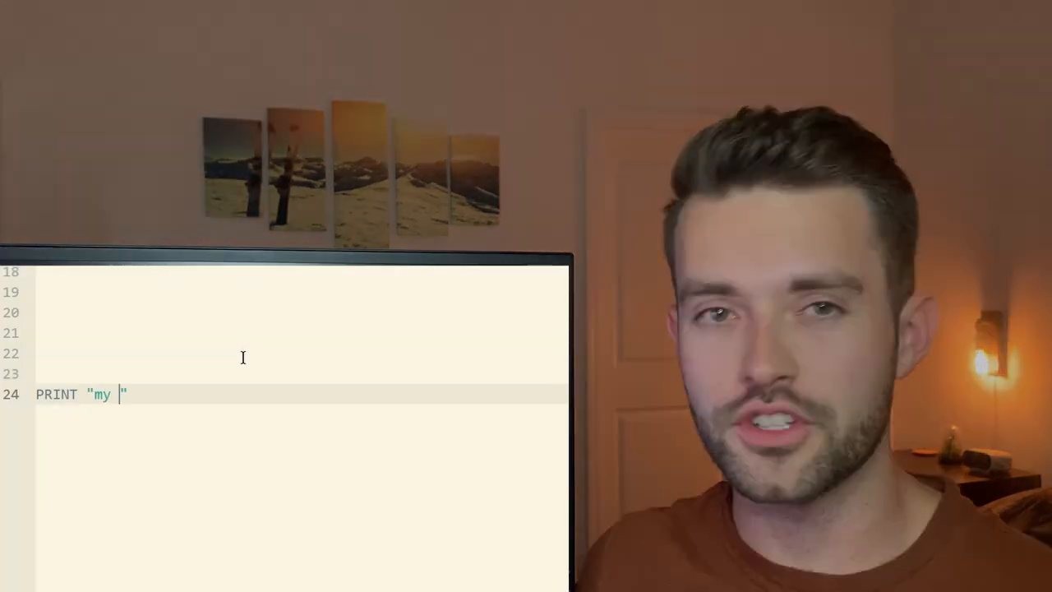
pyautogui.write('human und')
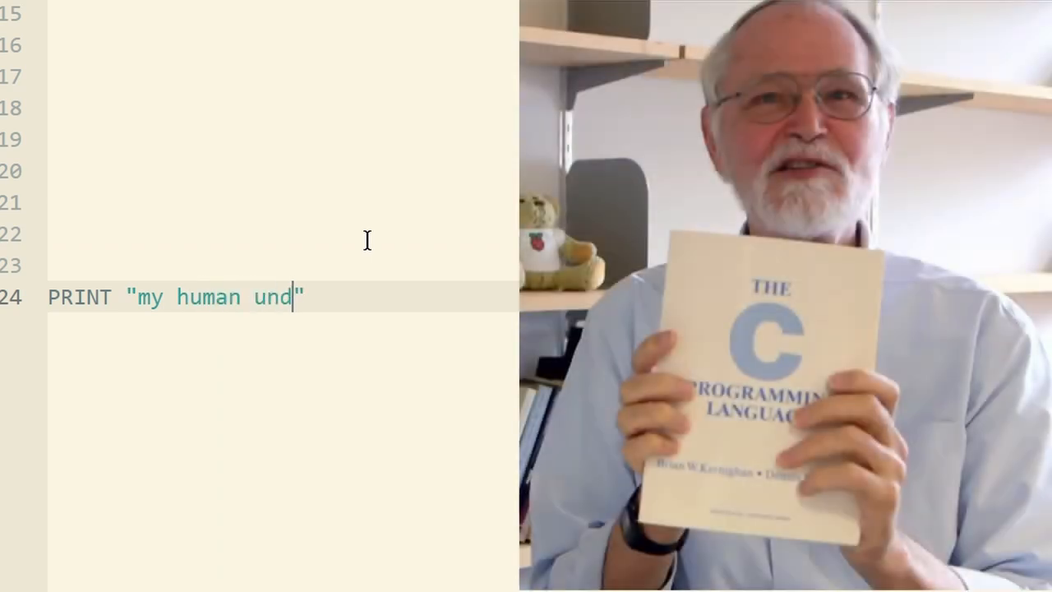
pyautogui.write('erstands me')
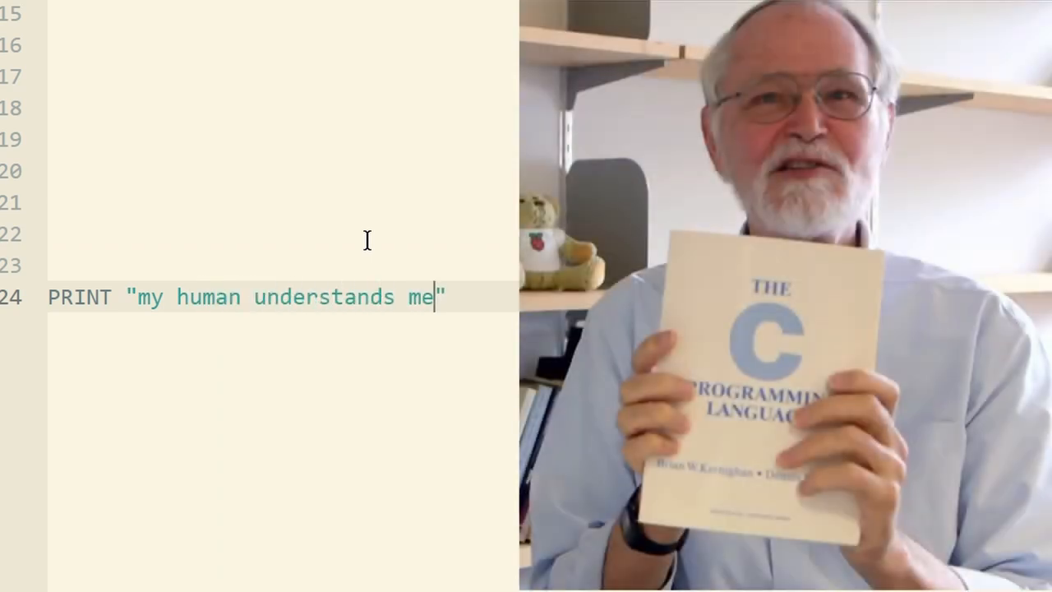
pyautogui.write('...')
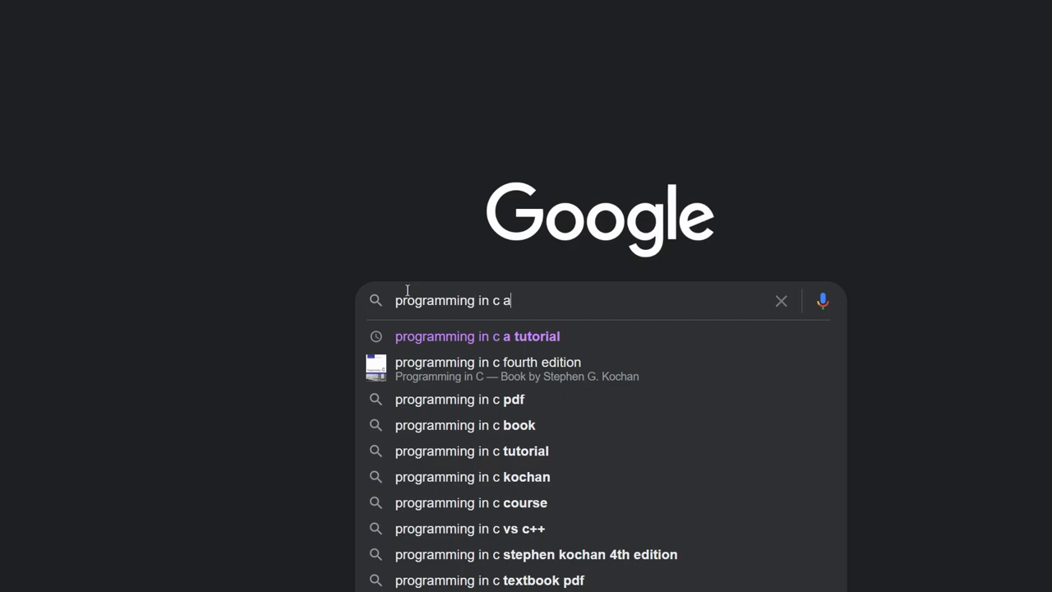
# Search "programming in c a tutorial" and open the Nokia Bell Labs PDF result.
pyautogui.click(476, 335)
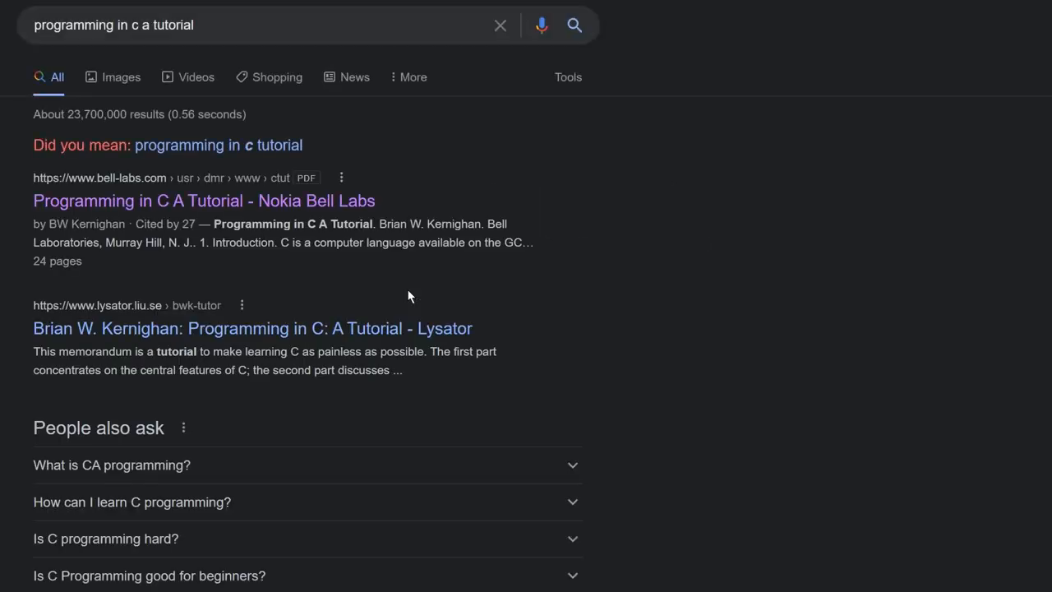
pyautogui.click(204, 200)
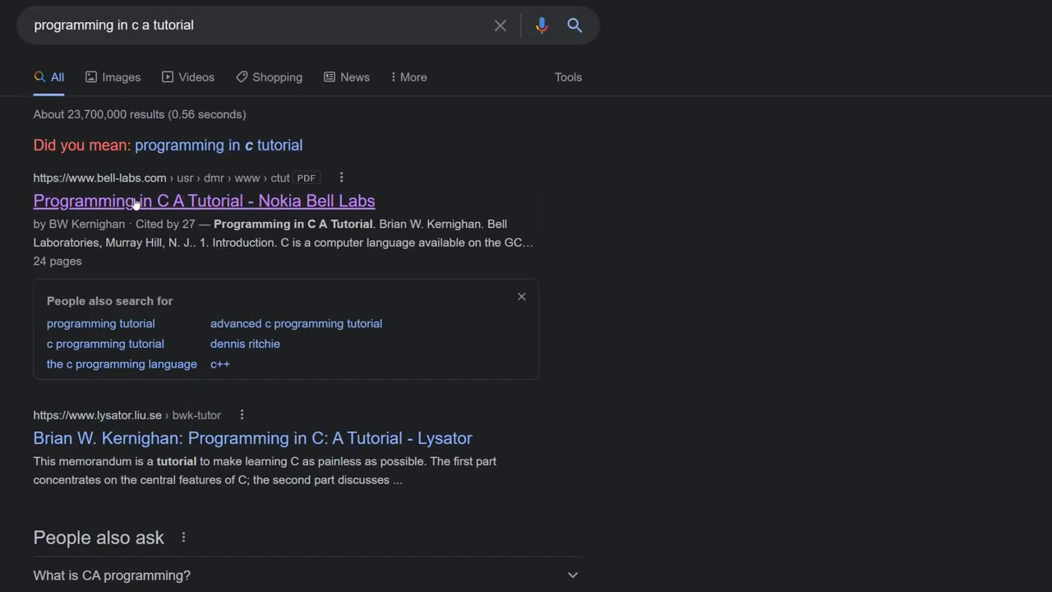
pyautogui.click(204, 201)
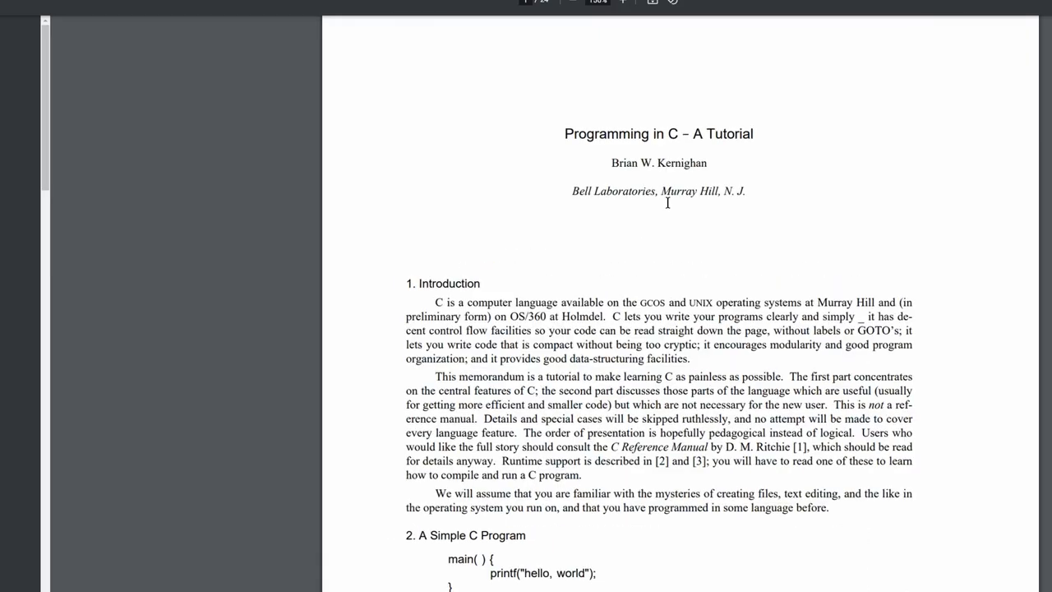
pyautogui.scroll(-3)
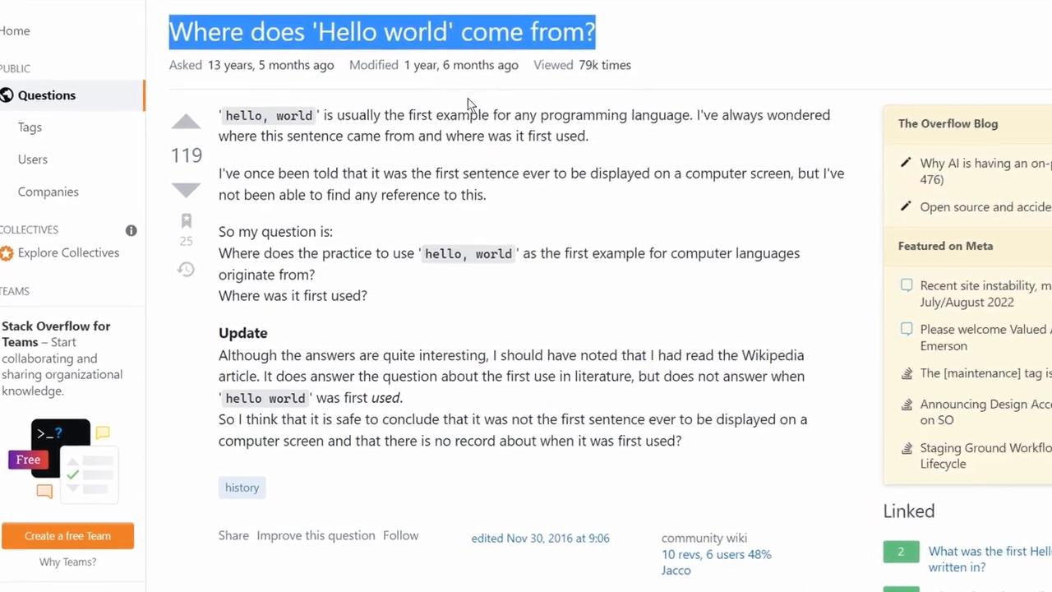
# Scroll past the question body toward the 7 Answers section.
pyautogui.scroll(-3)
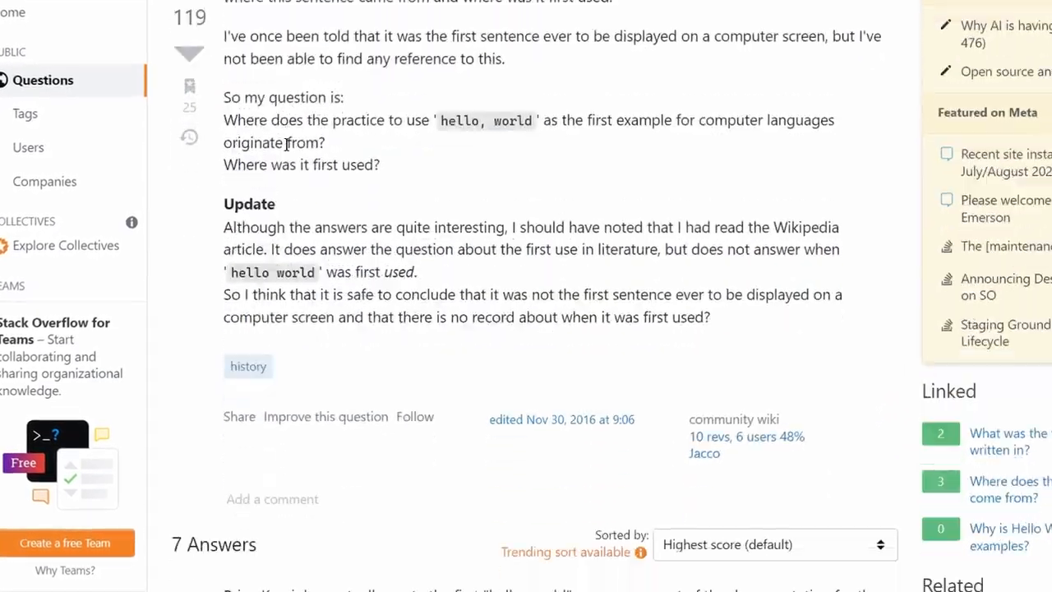
pyautogui.scroll(-3)
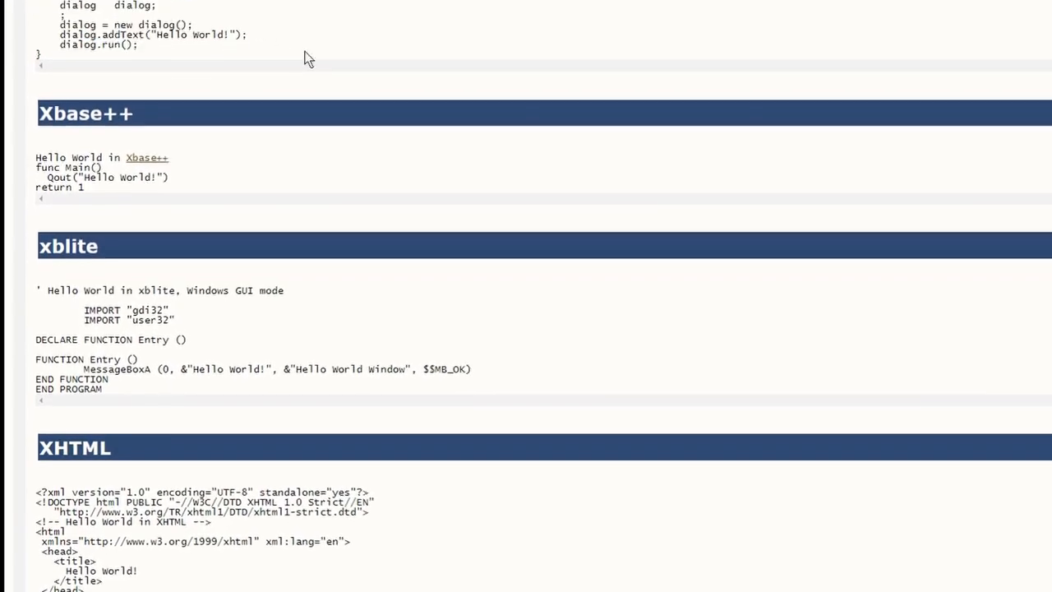
# Scroll from Xbase++ past XPL0, XQuery and ZIM to Credits And Sources.
pyautogui.scroll(-3)
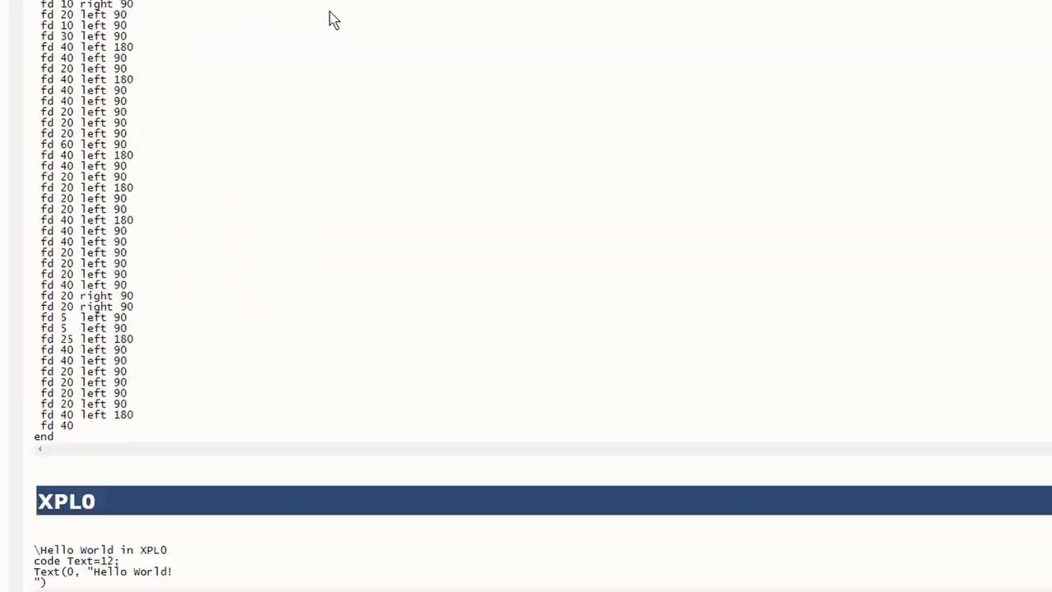
pyautogui.scroll(-3)
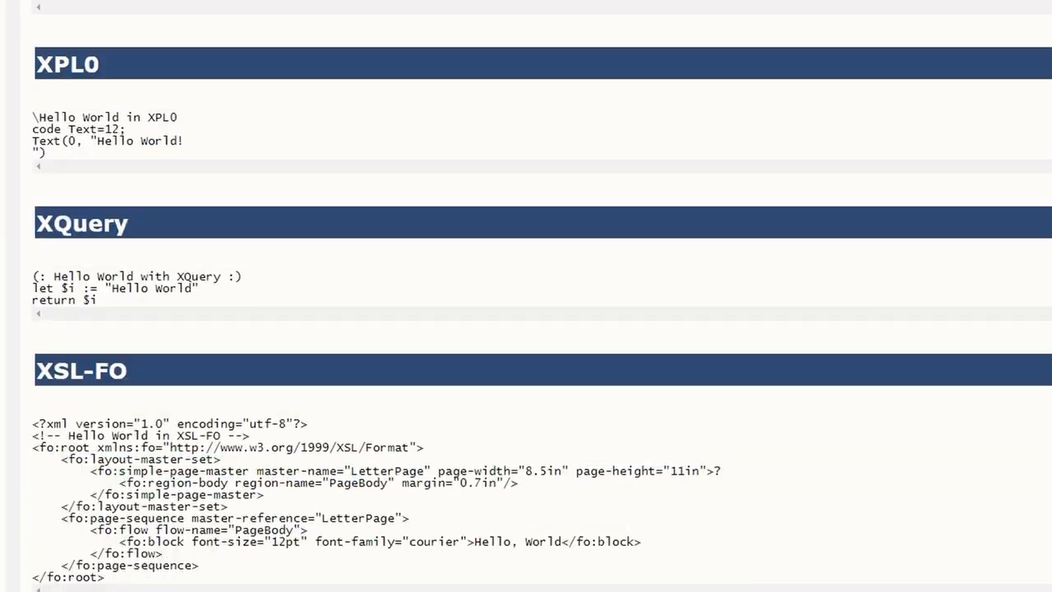
pyautogui.scroll(-3)
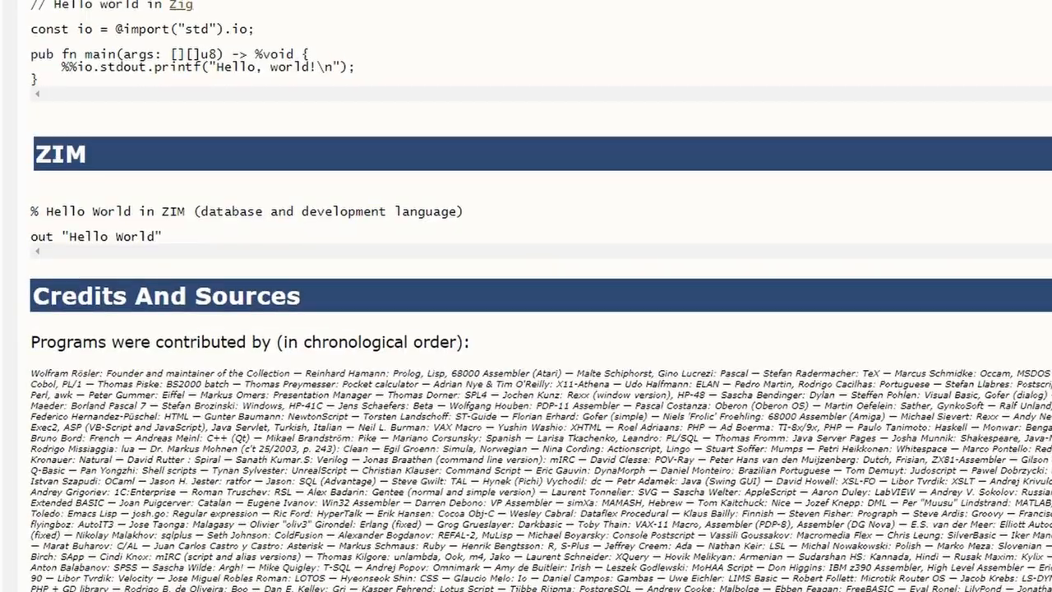
pyautogui.scroll(-3)
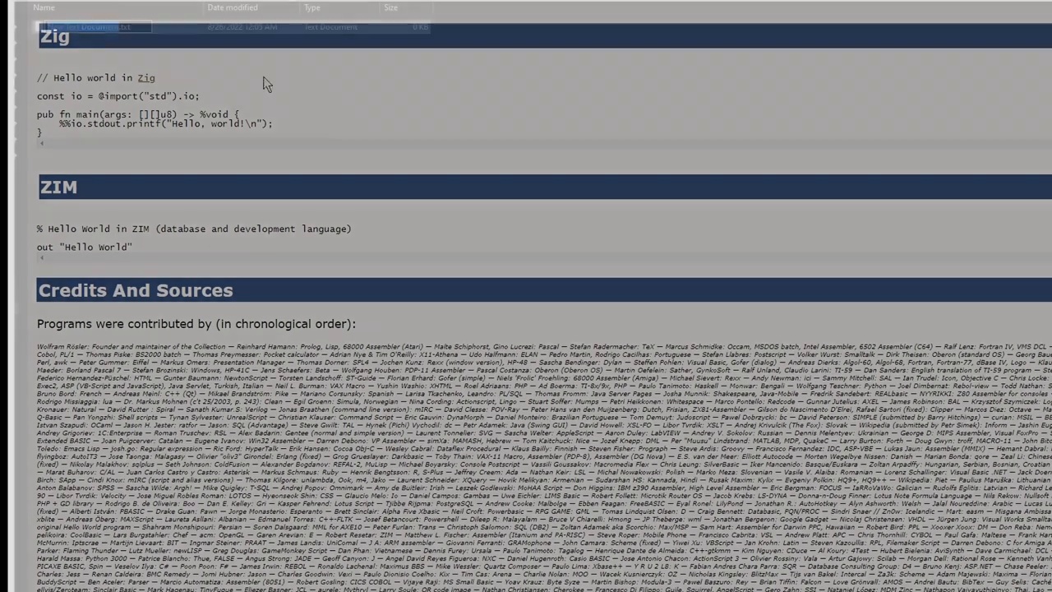
# Open hello-world-collection.txt from Explorer, showing the Arduino Hello world sketch in Notepad.
pyautogui.doubleClick(93, 26)
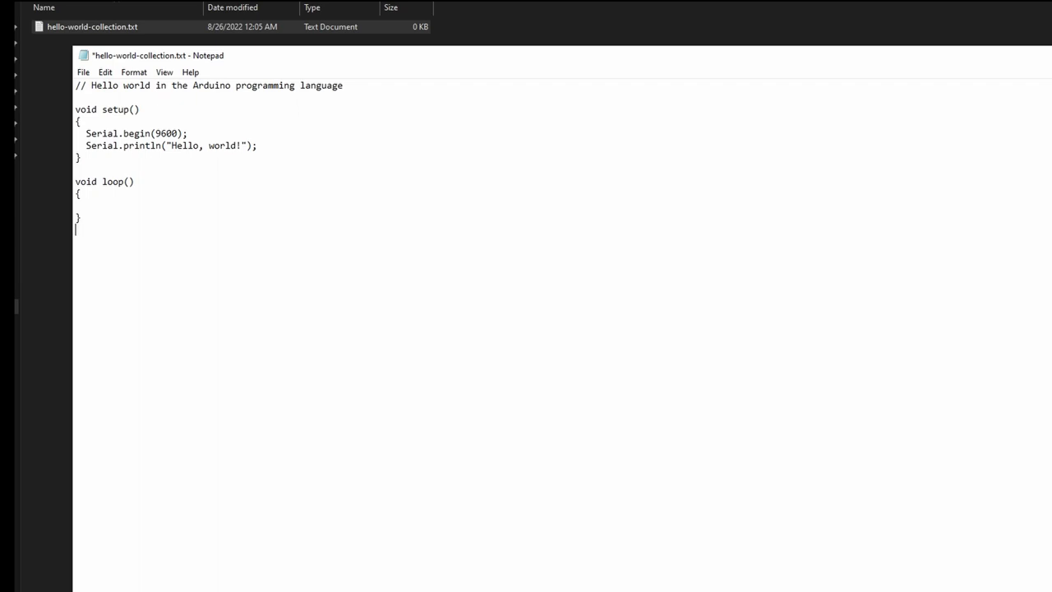